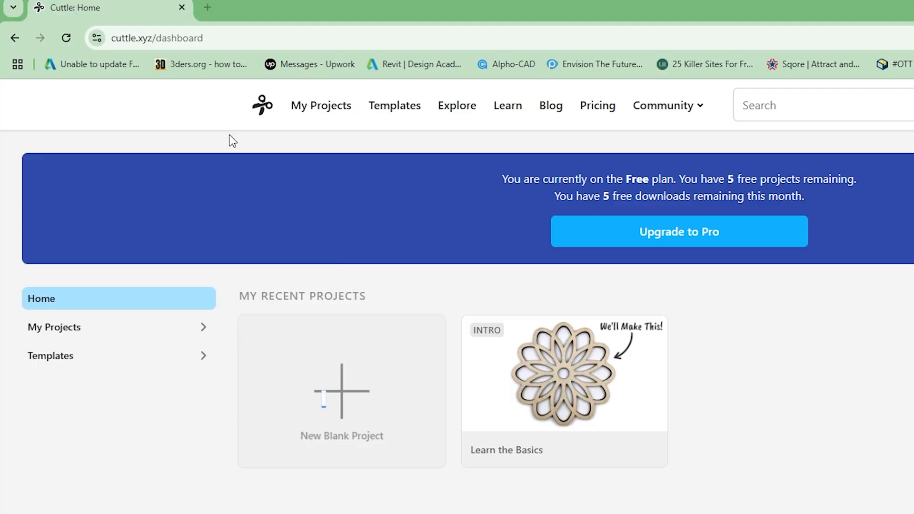
Step: Browse Cuttle's Templates to the Keychains category and find the free Keychain Generator
{"action": "left_click", "coordinate": [157, 38]}
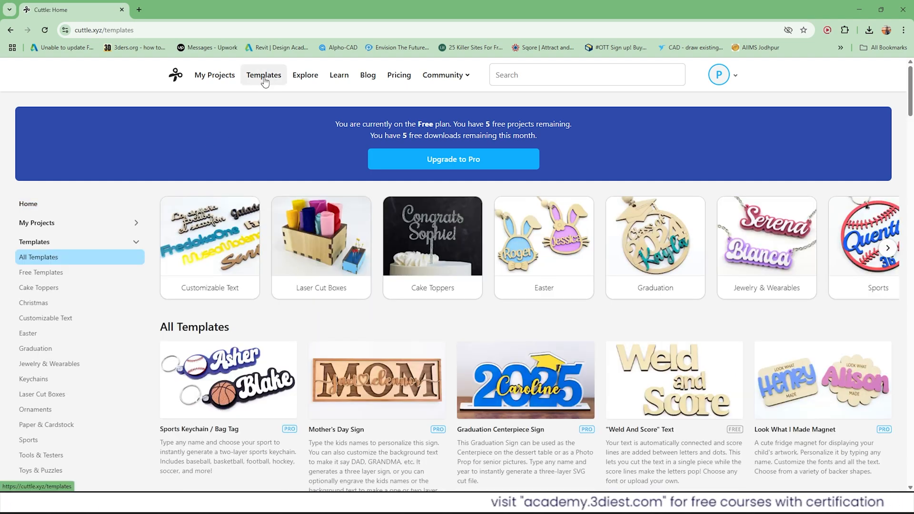
{"action": "left_click", "coordinate": [33, 379]}
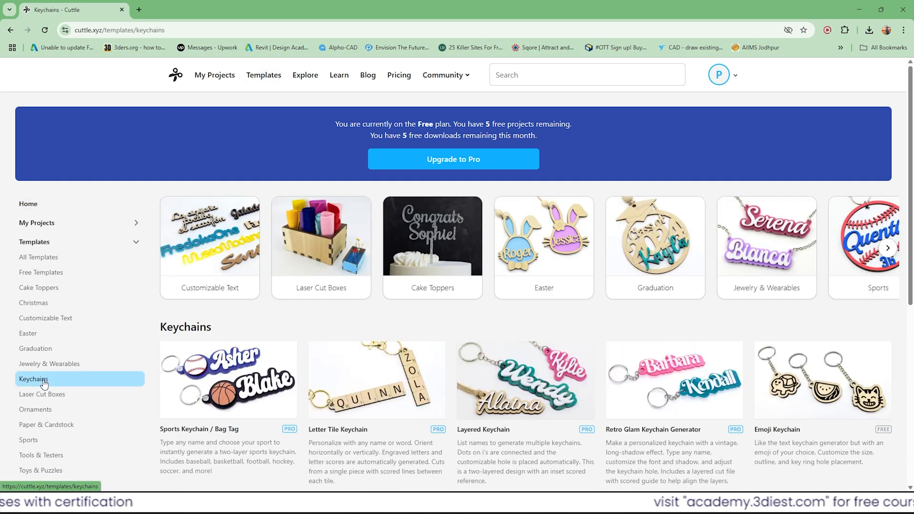
{"action": "scroll", "scroll_direction": "down", "scroll_amount": 3}
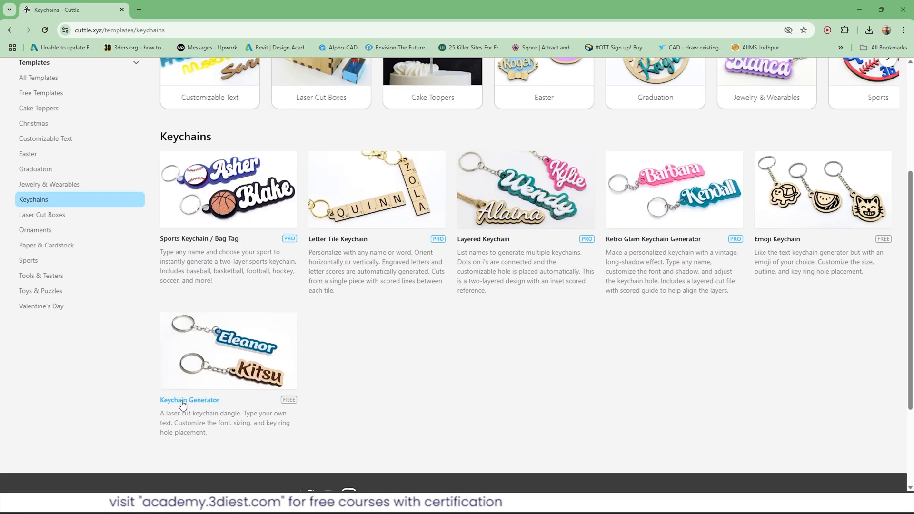
Step: Start the Keychain Generator and set its text to 'Nancy'
{"action": "left_click", "coordinate": [189, 400]}
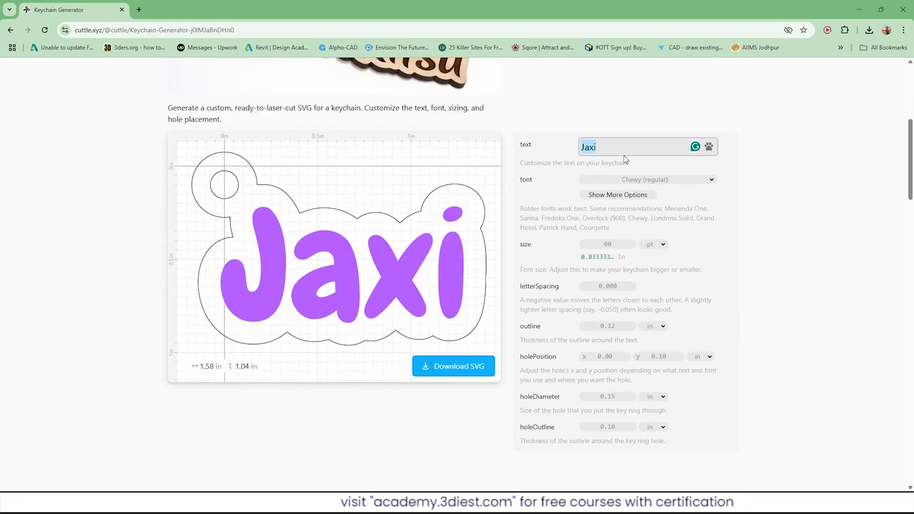
{"action": "type", "text": "Nancy"}
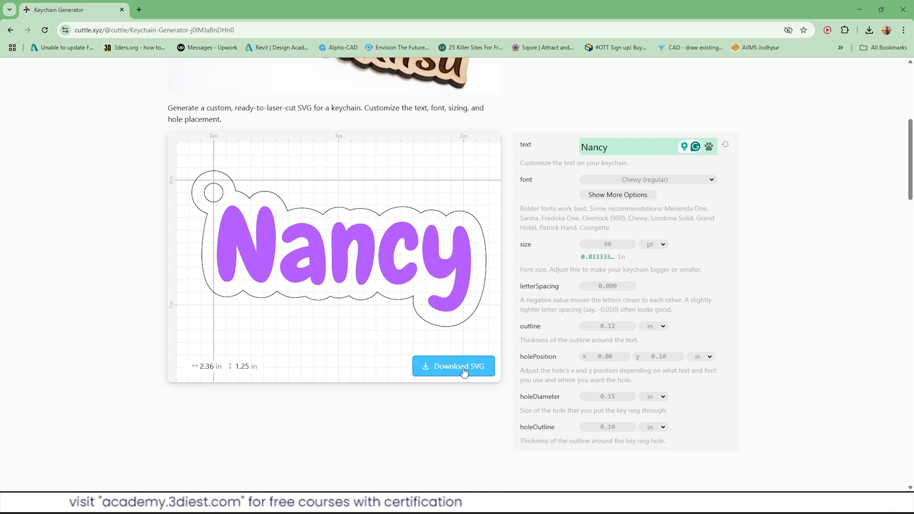
Step: Download the design as 'Keychain - Nancy.svg'
{"action": "left_click", "coordinate": [454, 366]}
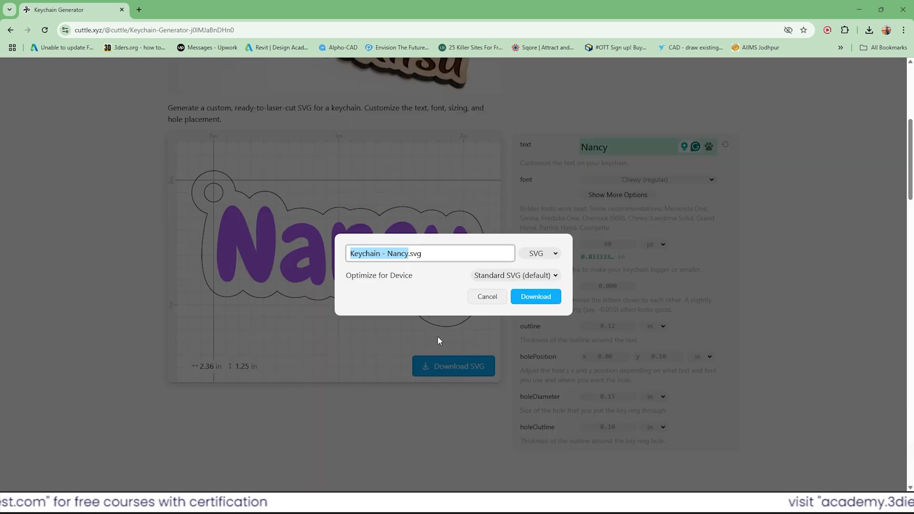
{"action": "left_click", "coordinate": [534, 296]}
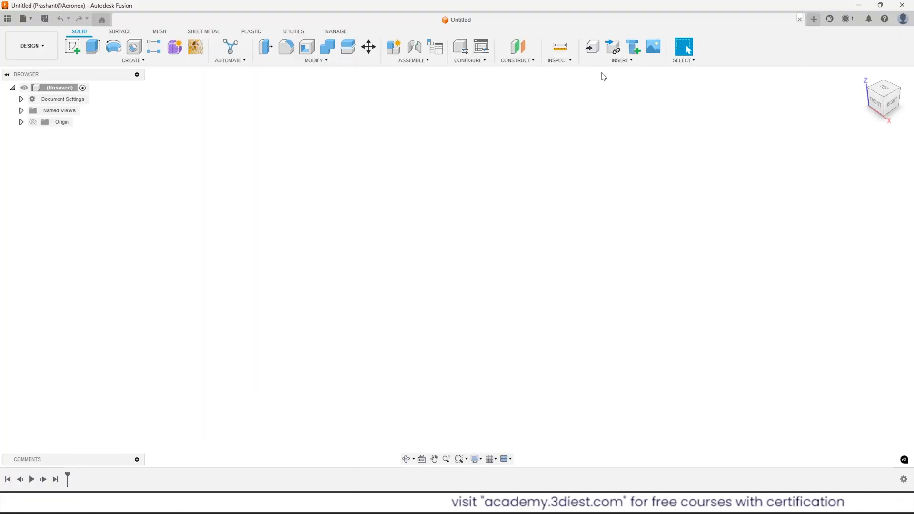
Step: Insert 'Keychain - Nancy (1).svg' from Downloads as a sketch on the XY plane
{"action": "left_click", "coordinate": [621, 50]}
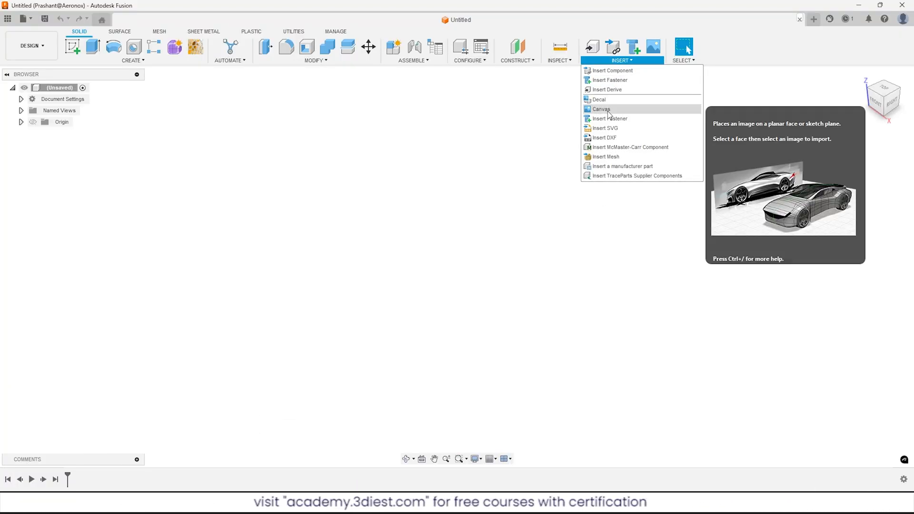
{"action": "left_click", "coordinate": [601, 108]}
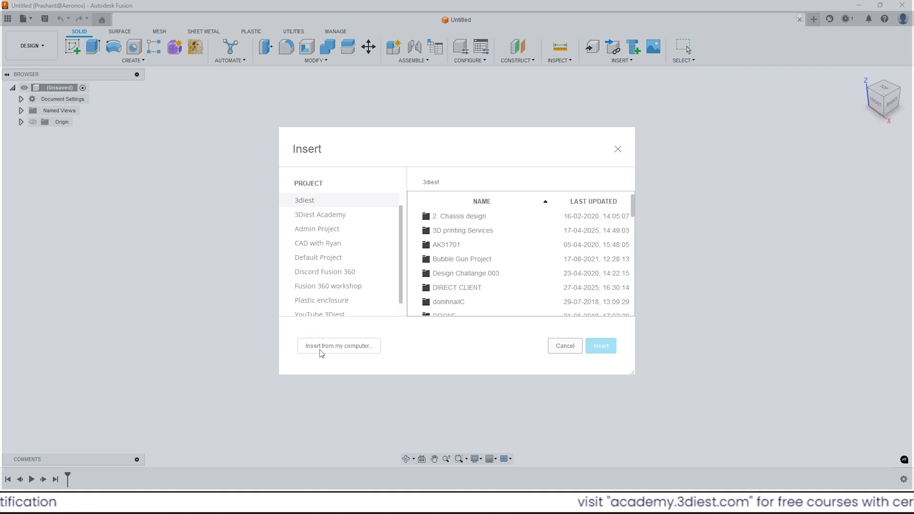
{"action": "left_click", "coordinate": [338, 346]}
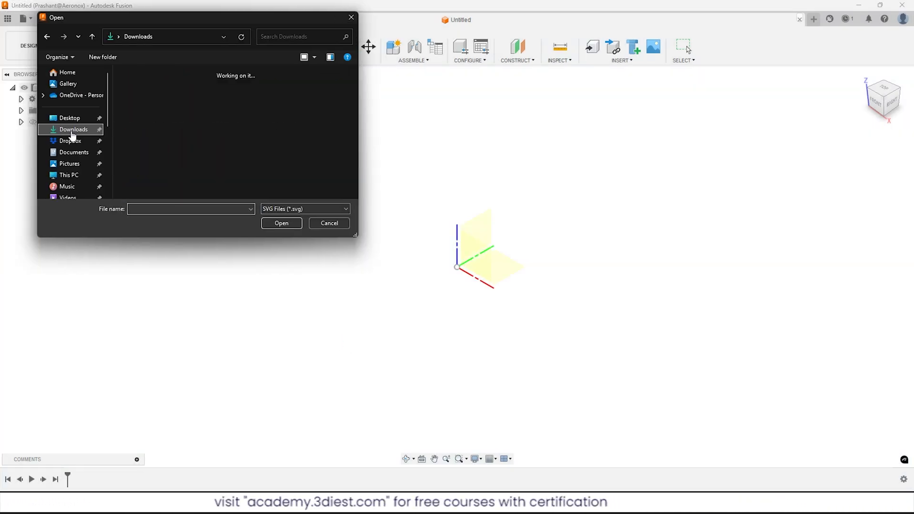
{"action": "left_click", "coordinate": [169, 129]}
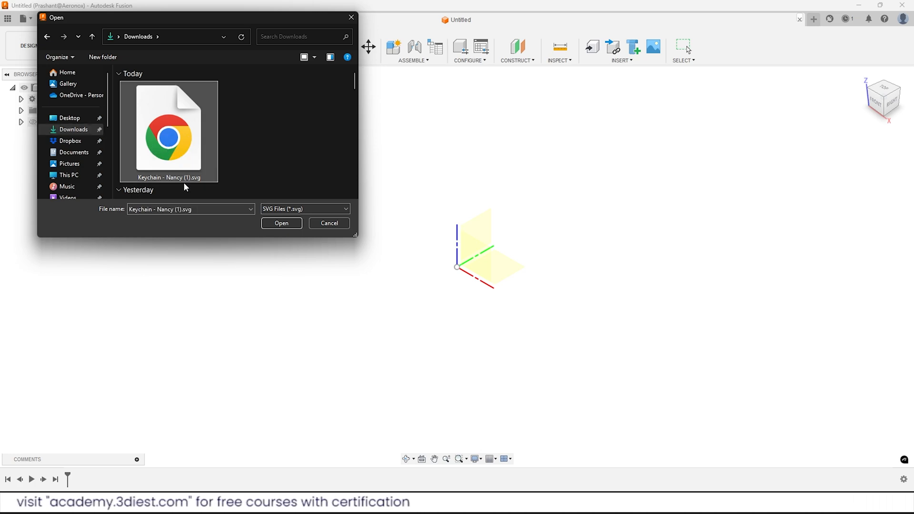
{"action": "left_click", "coordinate": [280, 223]}
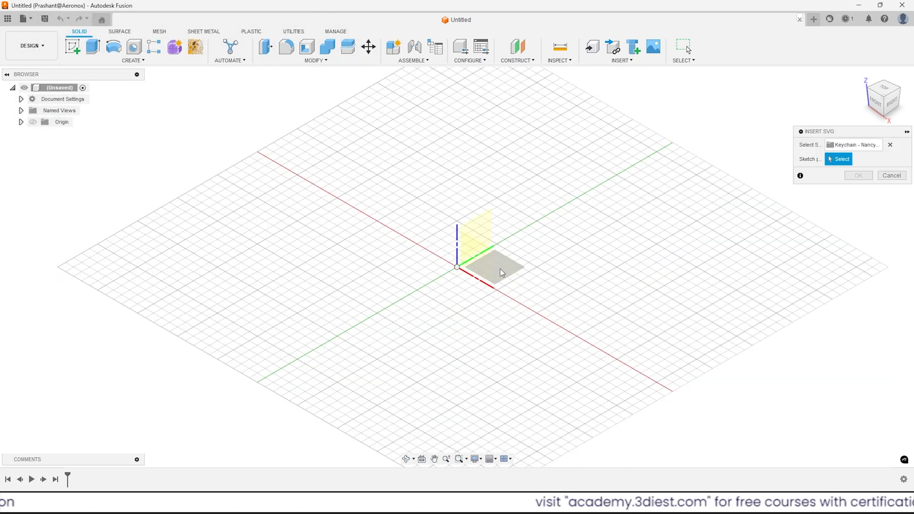
{"action": "left_click", "coordinate": [498, 272]}
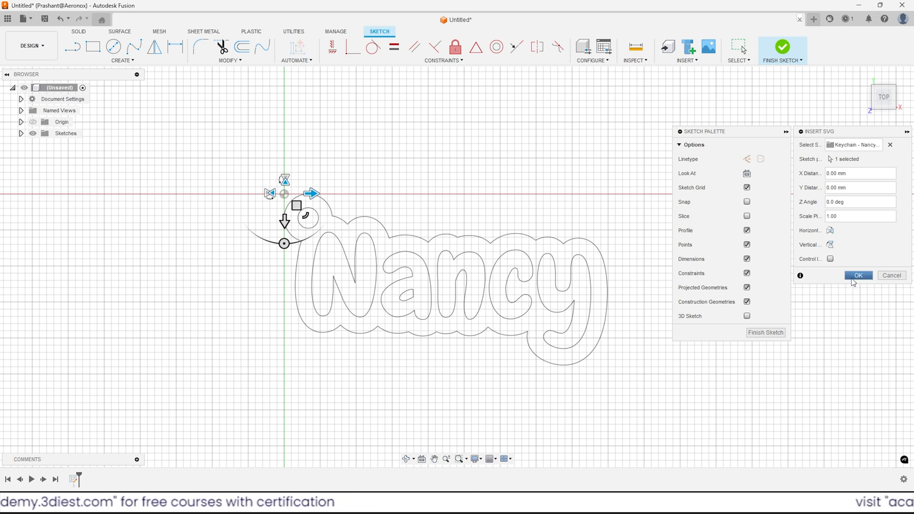
Step: Accept the Insert SVG placement and finish Sketch1 with the Nancy outline
{"action": "left_click", "coordinate": [858, 276]}
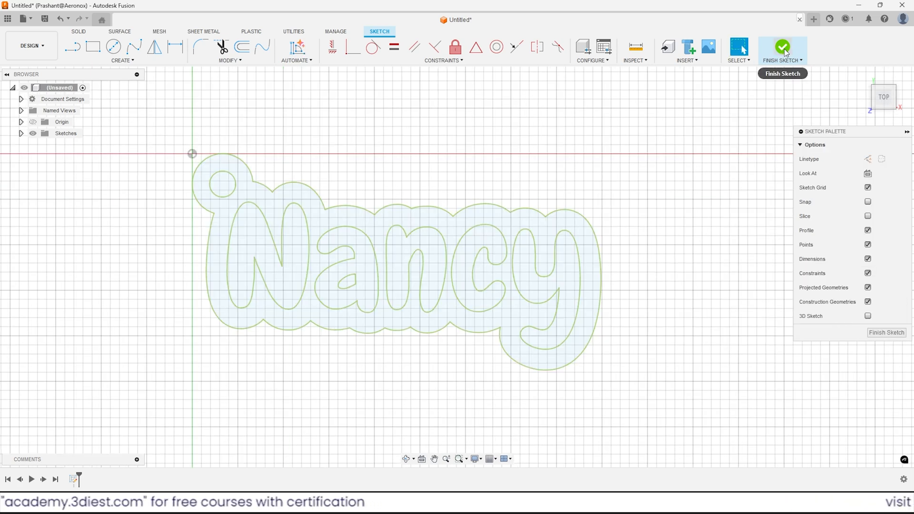
{"action": "left_click", "coordinate": [783, 50]}
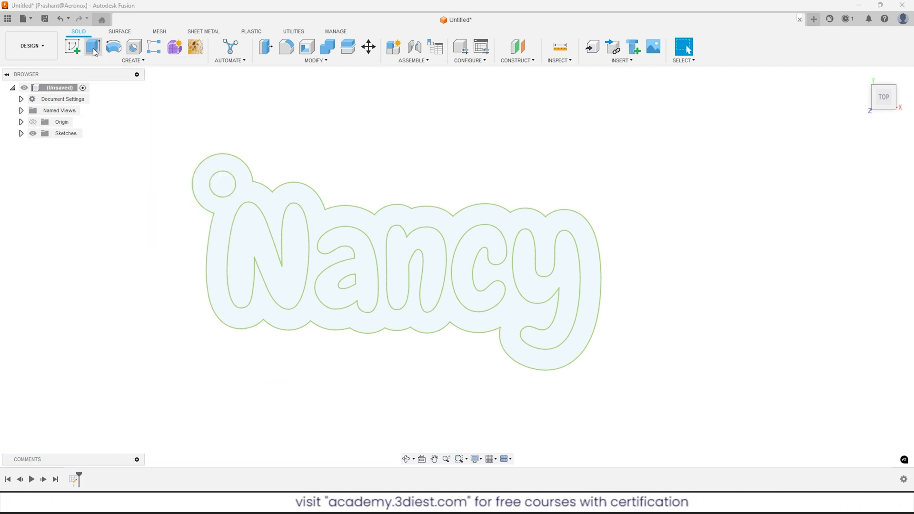
Step: Extrude the keychain's outer border profiles 3 mm into a solid base
{"action": "left_click", "coordinate": [92, 47]}
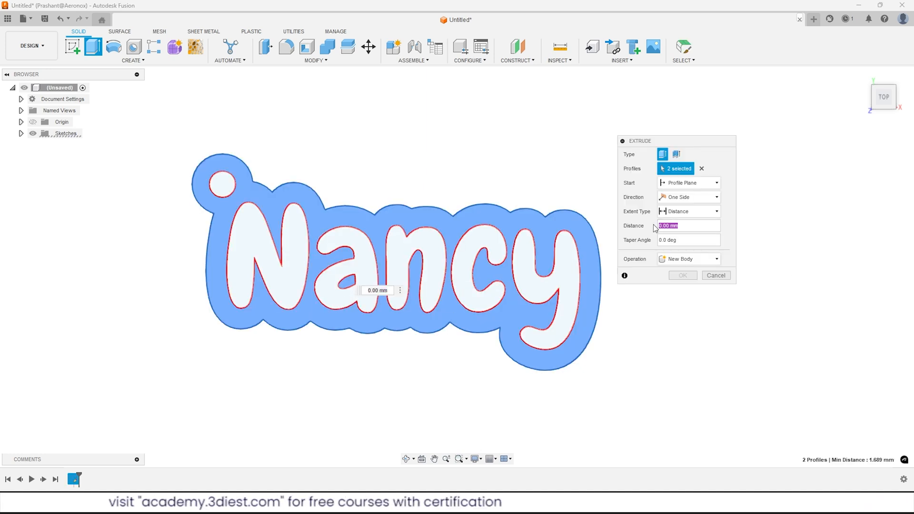
{"action": "type", "text": "3"}
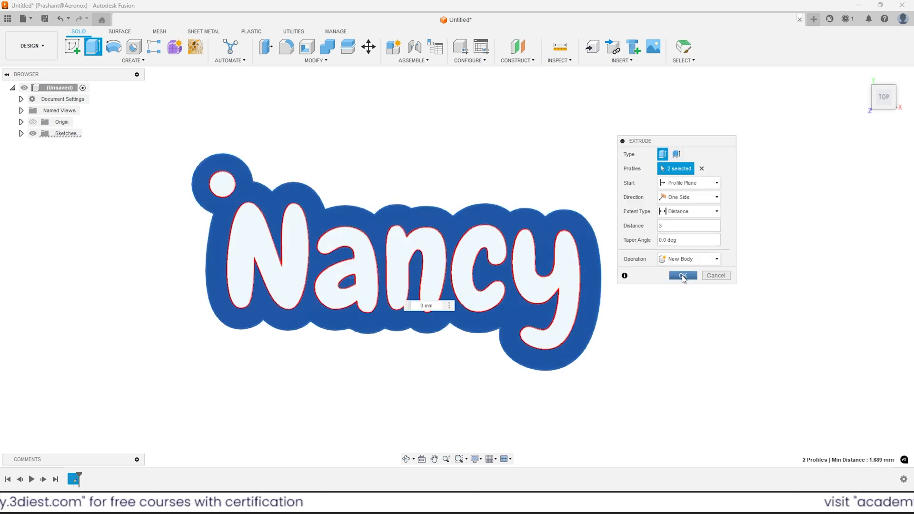
{"action": "left_click", "coordinate": [682, 275]}
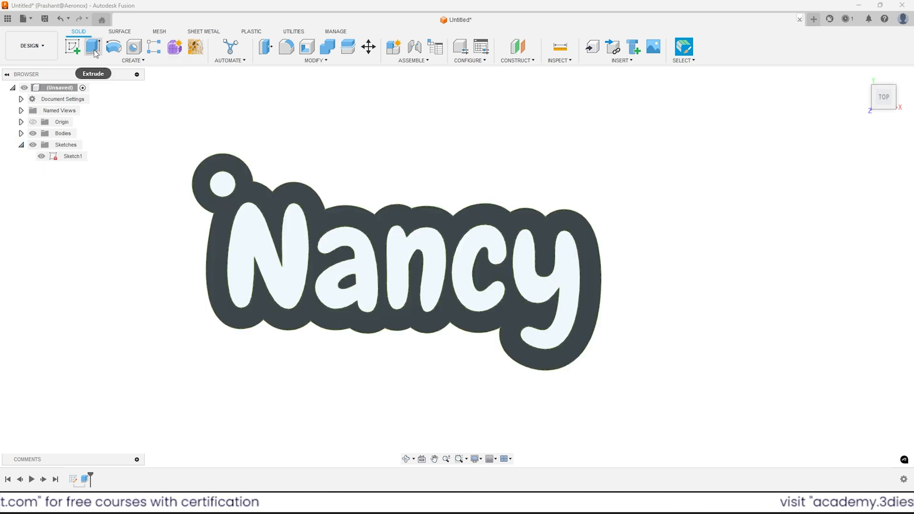
Step: Extrude the five Nancy letter profiles 2 mm onto the base body
{"action": "left_click", "coordinate": [93, 50]}
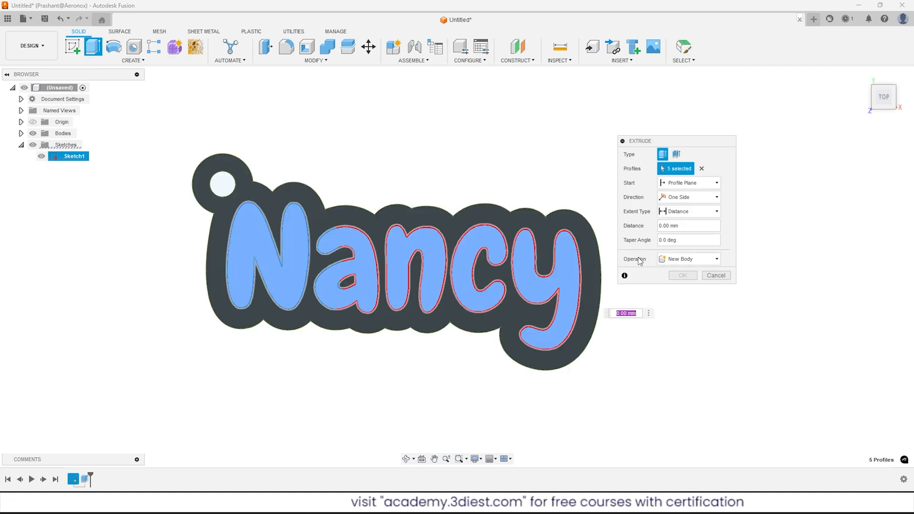
{"action": "type", "text": "2"}
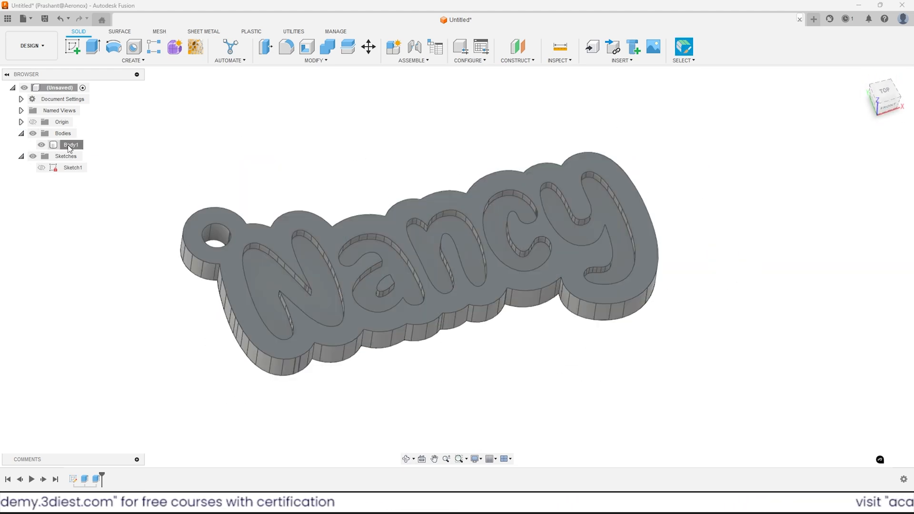
Step: Save the keychain body as a 3MF mesh named 'Nancy'
{"action": "left_click", "coordinate": [70, 144]}
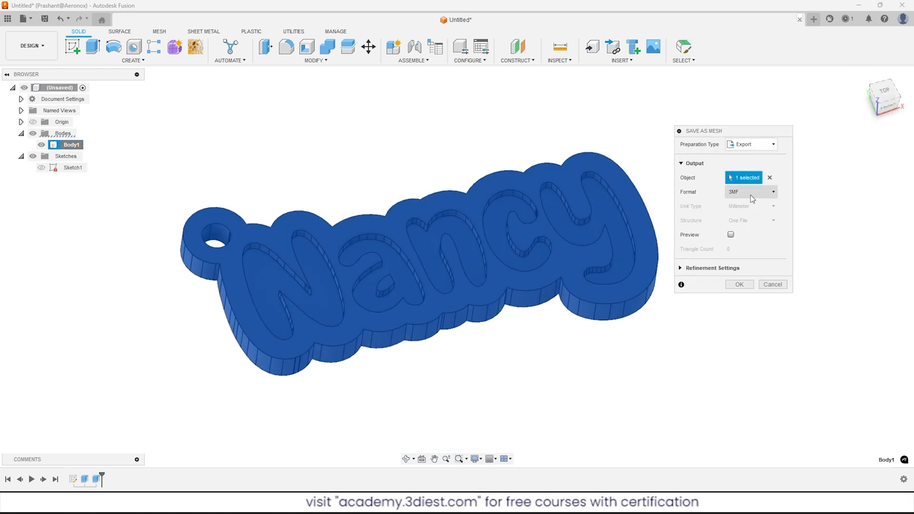
{"action": "left_click", "coordinate": [739, 284]}
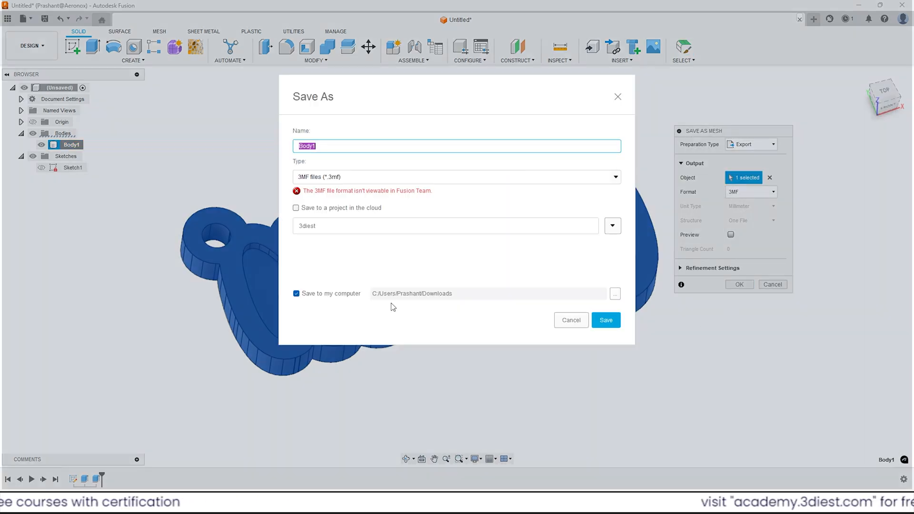
{"action": "type", "text": "Nancy"}
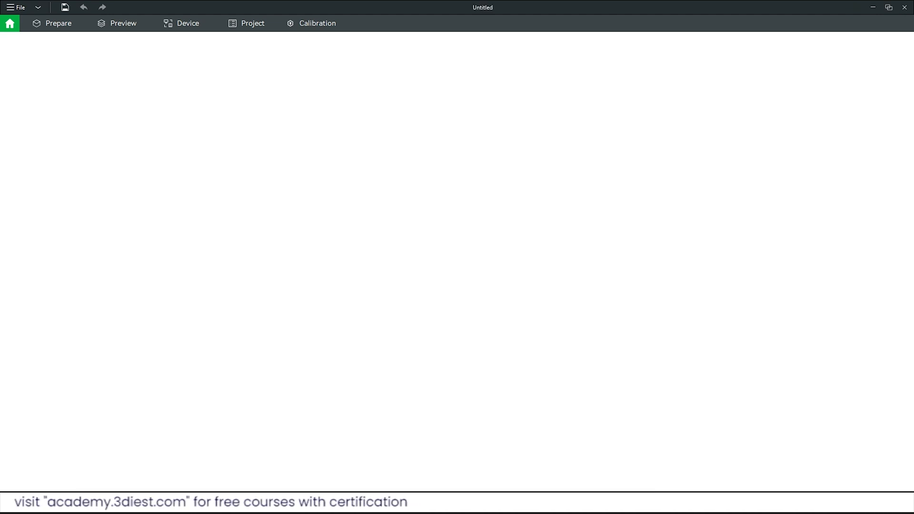
Step: Import Nancy.3mf into a new Bambu Studio project and lay it flat on the plate
{"action": "left_click", "coordinate": [58, 23]}
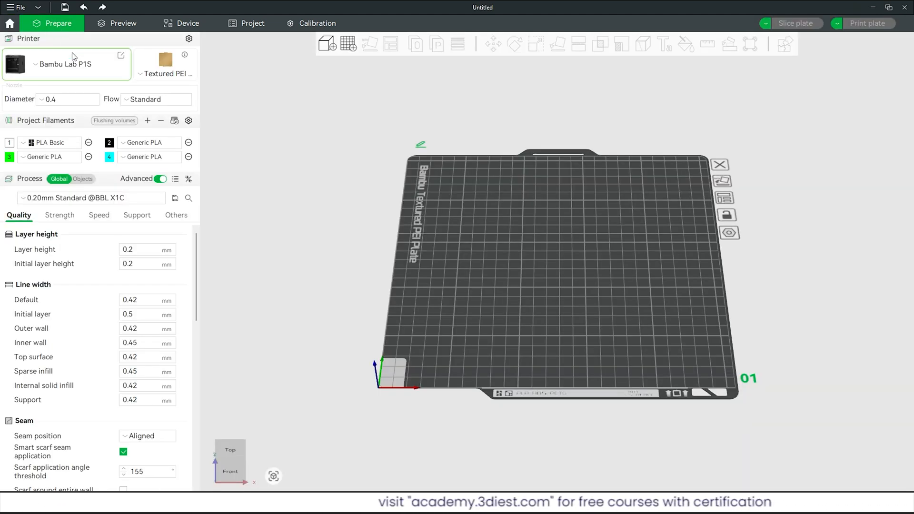
{"action": "mouse_move", "coordinate": [65, 66]}
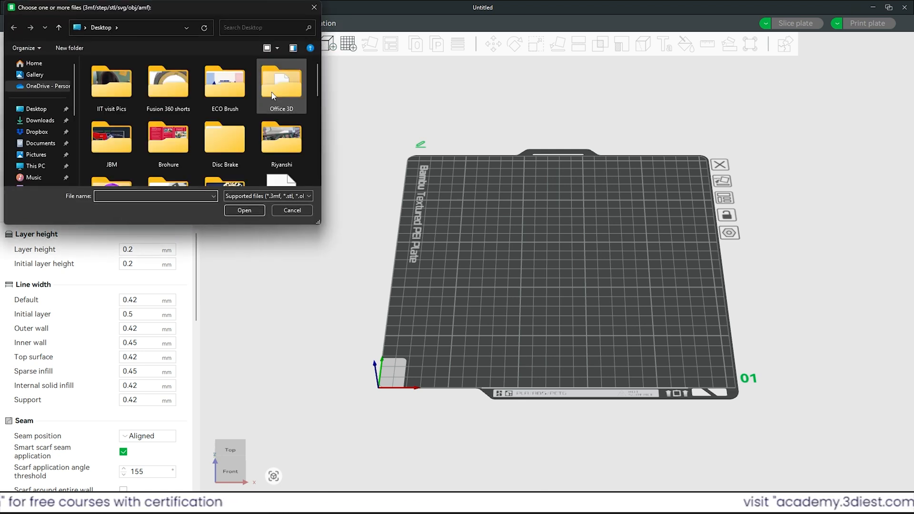
{"action": "left_click", "coordinate": [281, 157]}
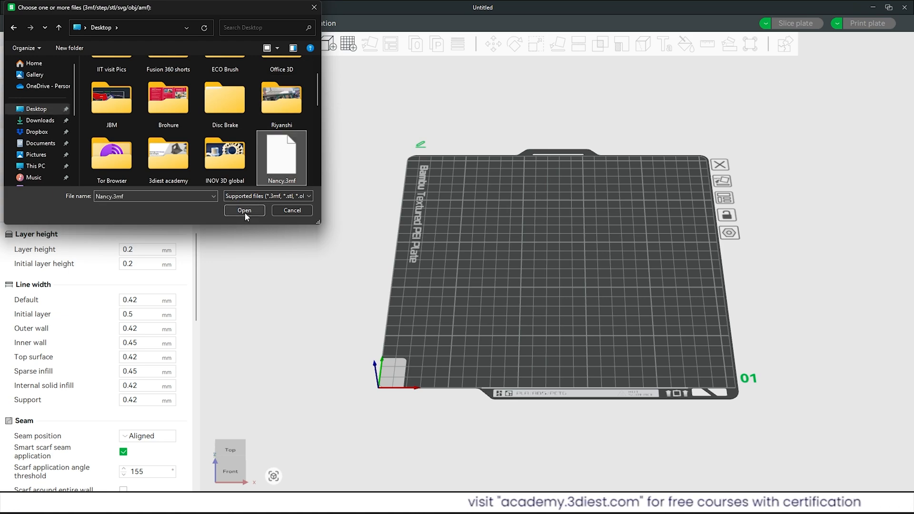
{"action": "left_click", "coordinate": [244, 210]}
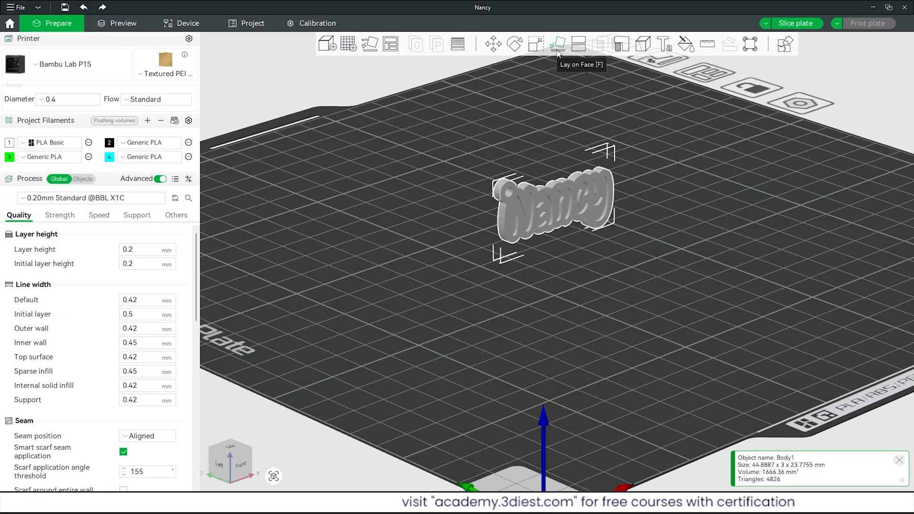
{"action": "left_click", "coordinate": [558, 44]}
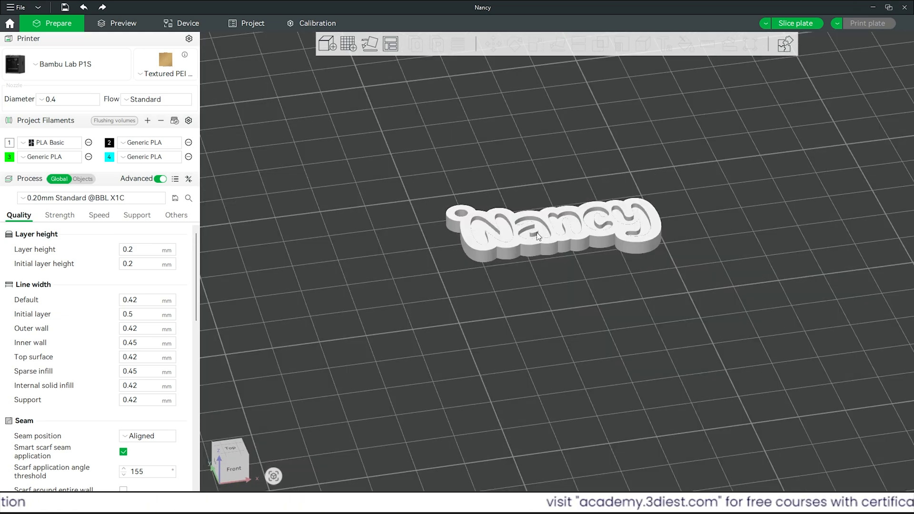
Step: Select the keychain and start Color Painting with the black filament 2
{"action": "left_click", "coordinate": [551, 230]}
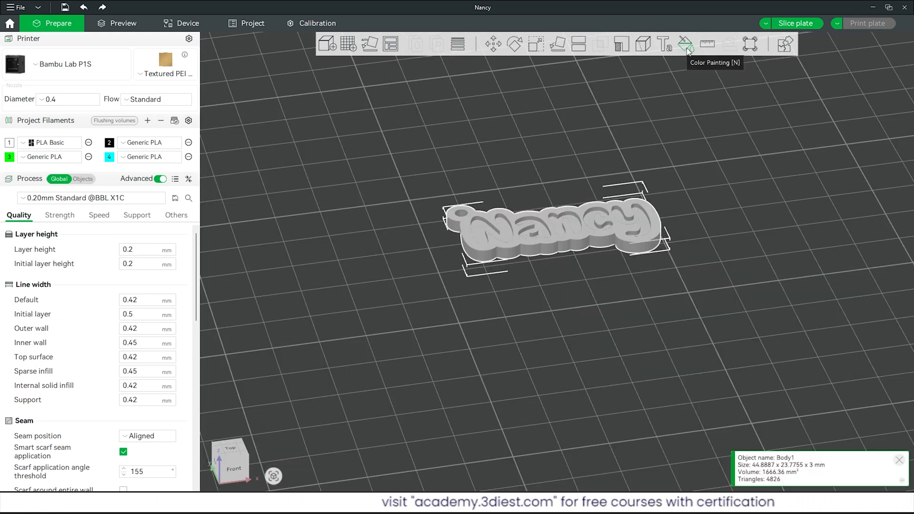
{"action": "left_click", "coordinate": [685, 43]}
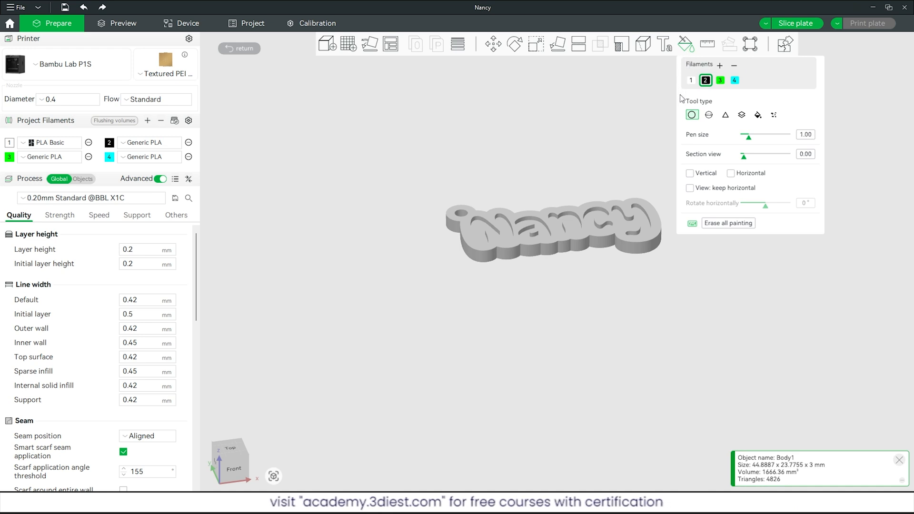
{"action": "mouse_move", "coordinate": [625, 175]}
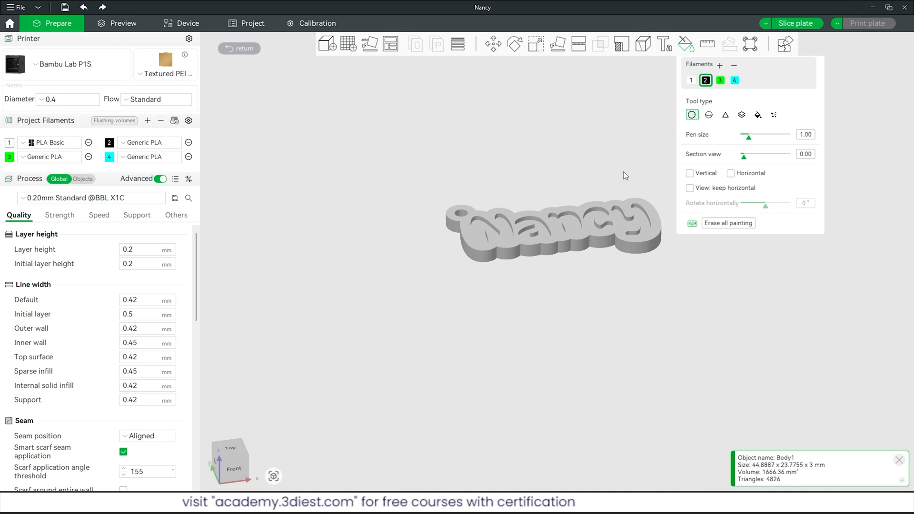
{"action": "left_click", "coordinate": [690, 80]}
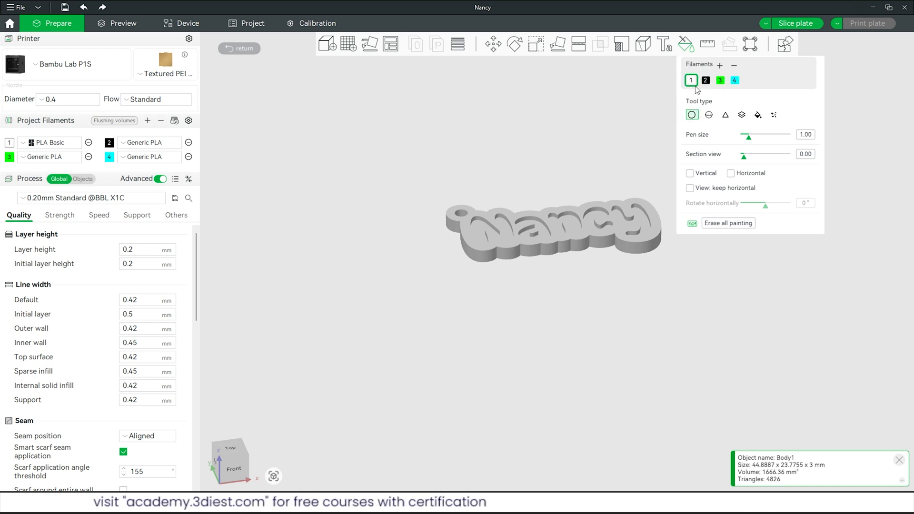
{"action": "left_click", "coordinate": [705, 80]}
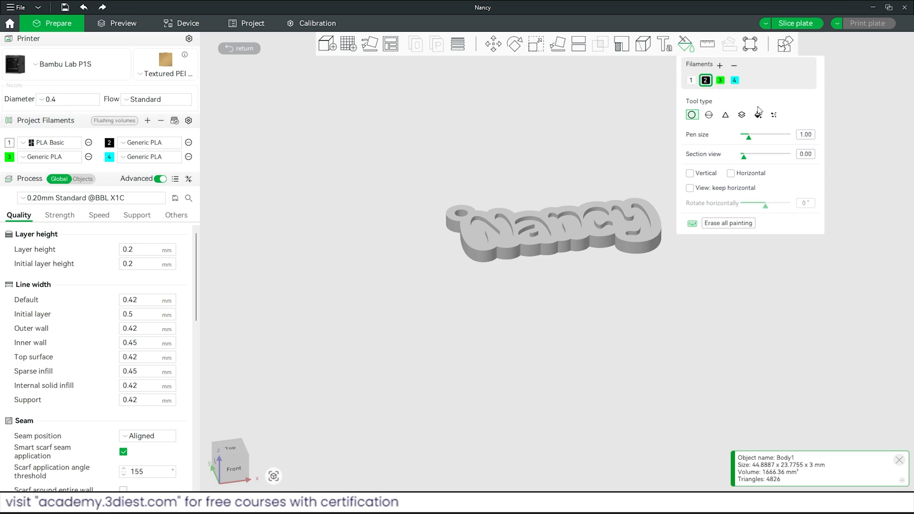
{"action": "mouse_move", "coordinate": [758, 115]}
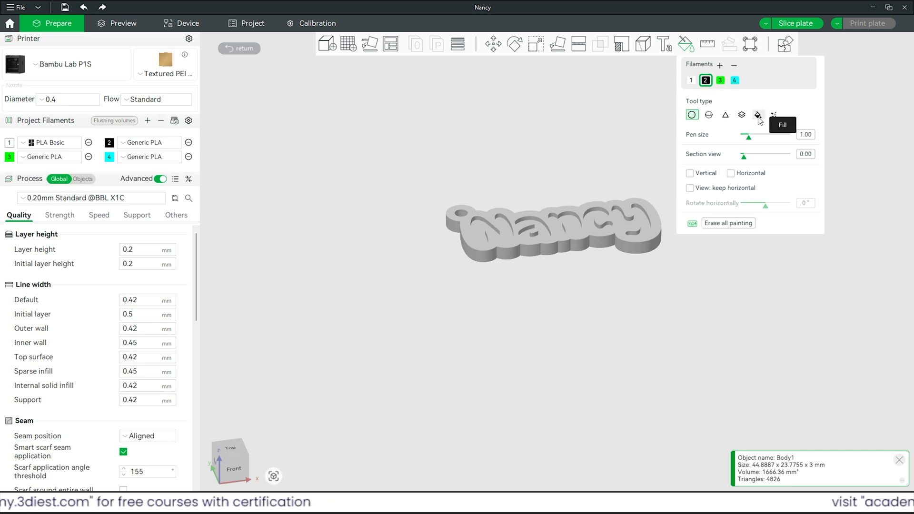
Step: Fill the Nancy letters with black using the Fill tool and return to the plate
{"action": "left_click", "coordinate": [759, 115]}
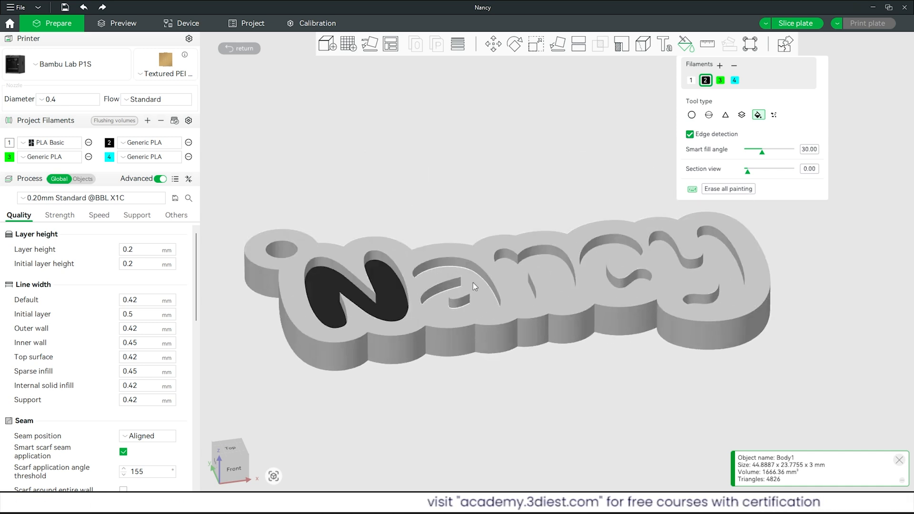
{"action": "left_click", "coordinate": [472, 285]}
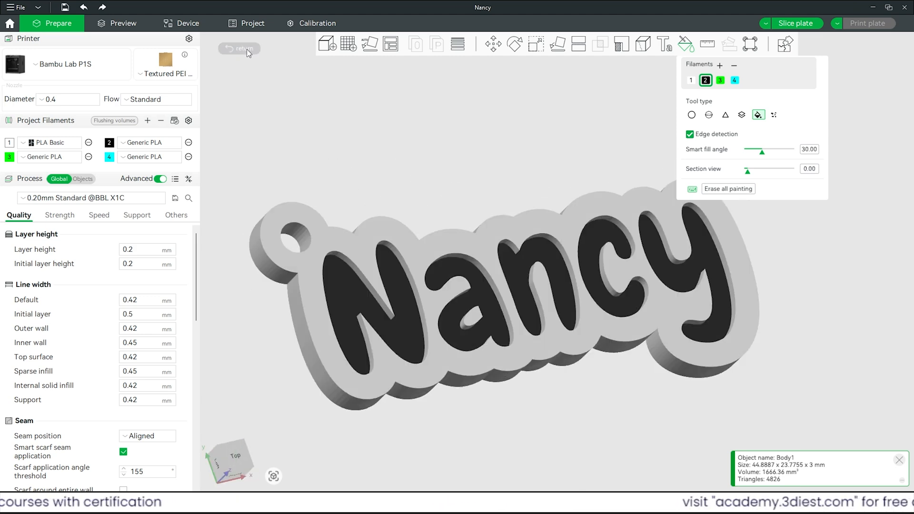
{"action": "left_click", "coordinate": [239, 48]}
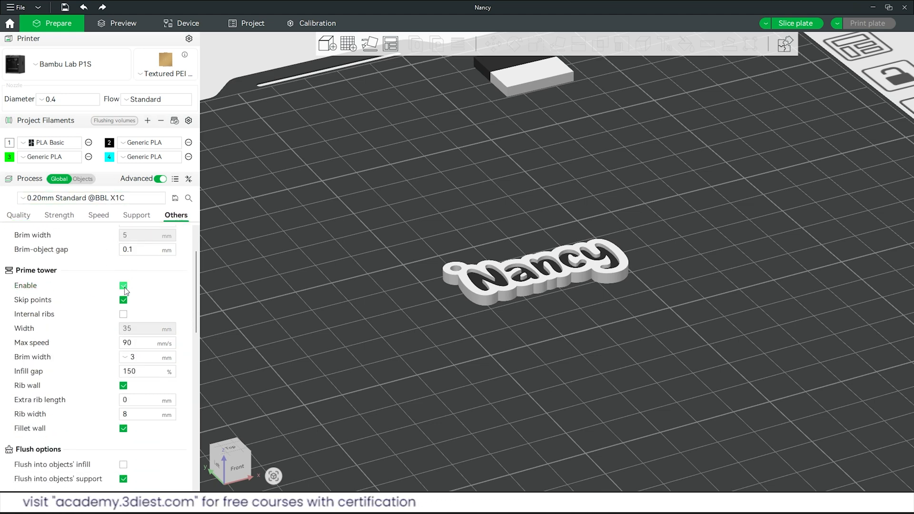
Step: Keep the prime tower enabled in the process options for the two-colour plate
{"action": "left_click", "coordinate": [123, 286]}
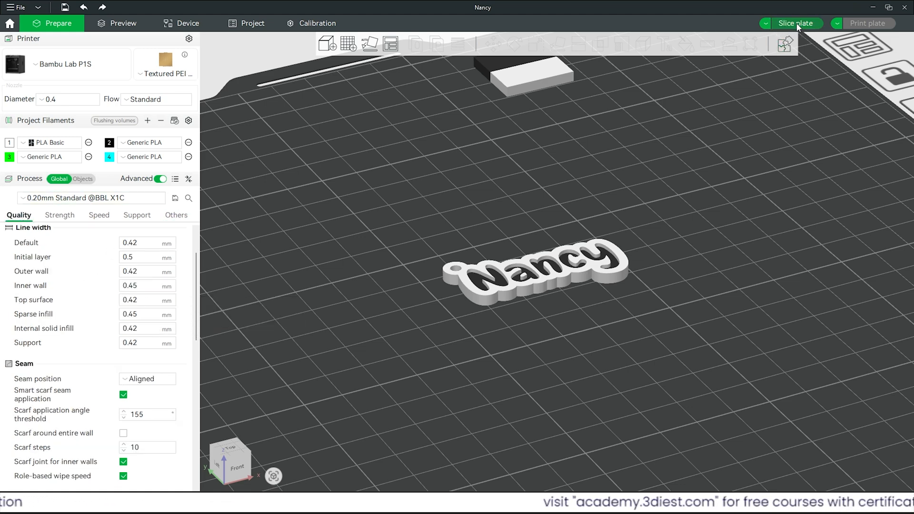
Step: Slice the plate and send the sliced Nancy keychain job to the printer
{"action": "left_click", "coordinate": [794, 23]}
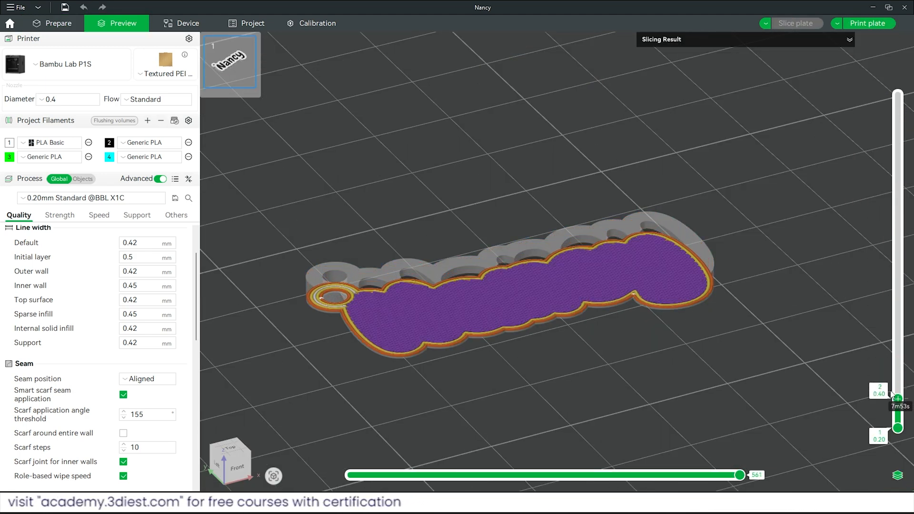
{"action": "left_click", "coordinate": [868, 22]}
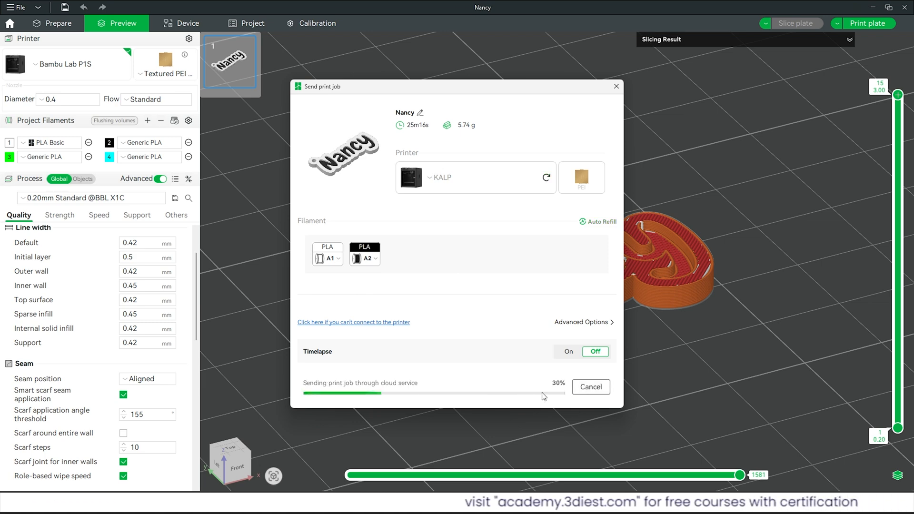